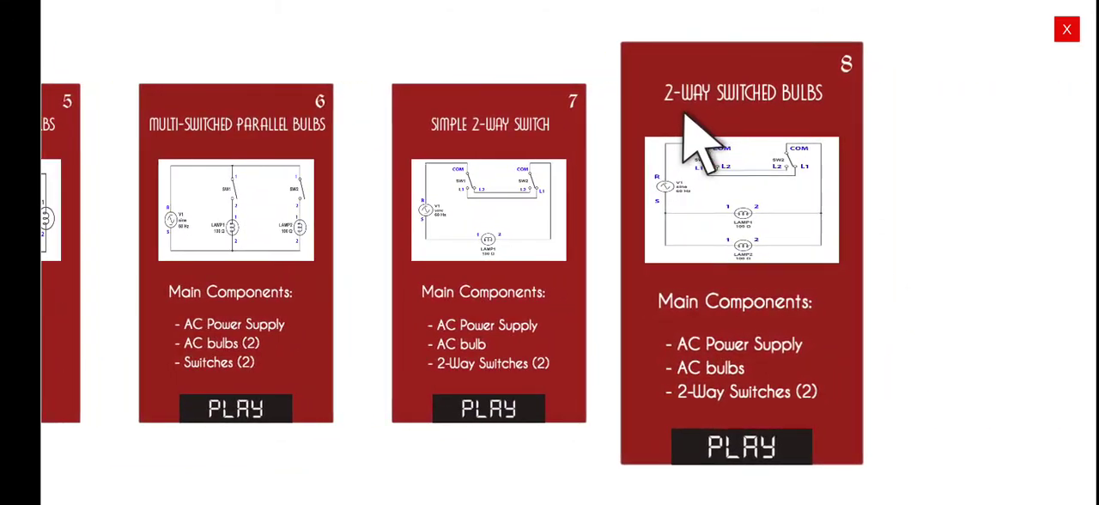
Launch activity 8, '2-Way Switched Bulbs', from the activity carousel.
click(741, 445)
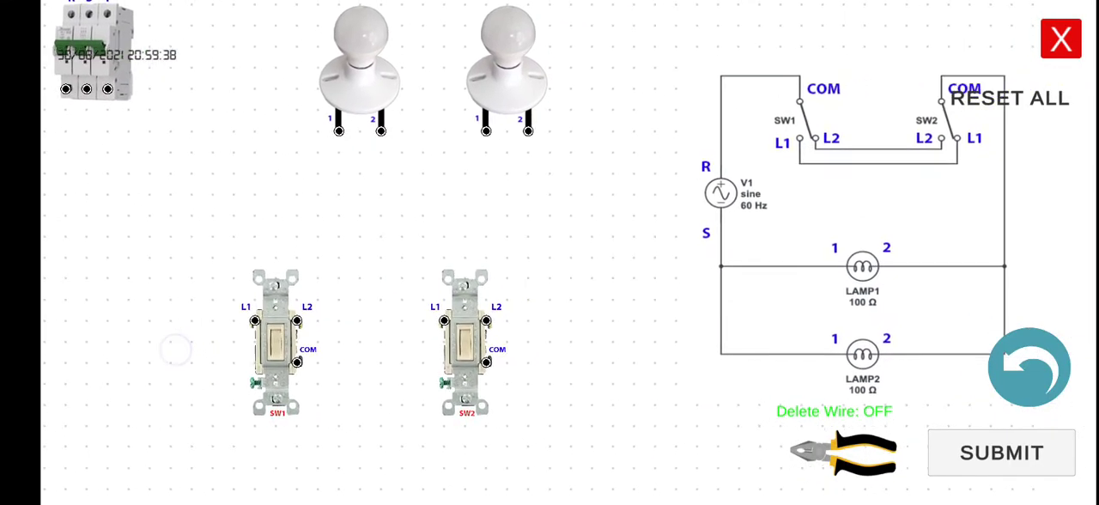
mouse_move(652, 377)
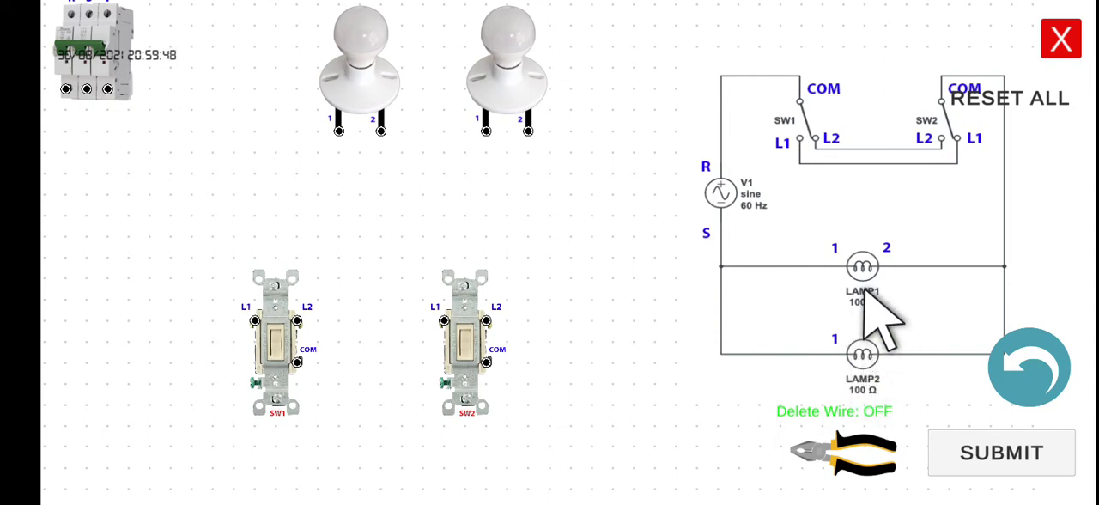
mouse_move(729, 193)
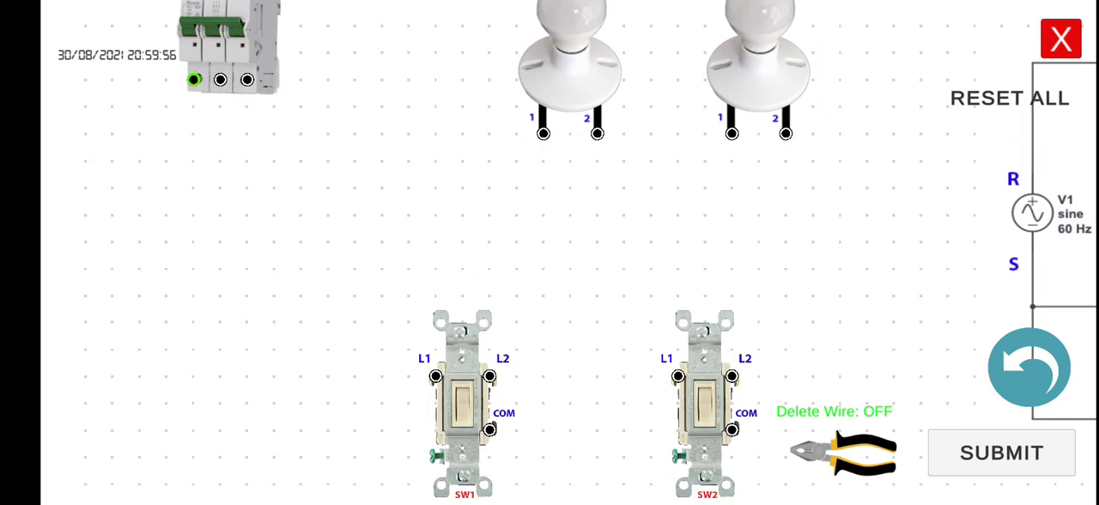
Run a wire from the breaker's R terminal to switch SW1's COM terminal.
drag(193, 80, 220, 455)
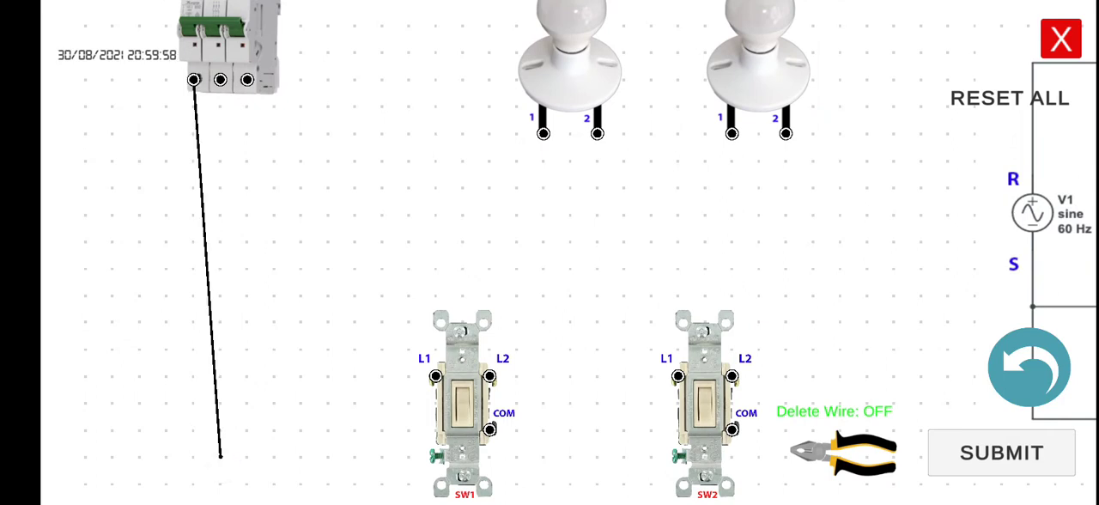
drag(221, 454, 489, 429)
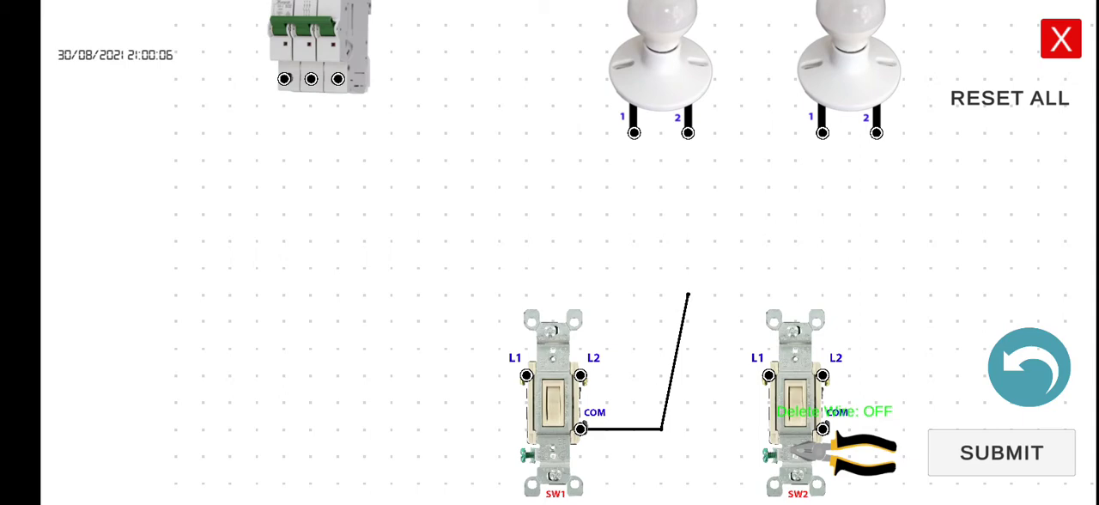
drag(687, 299, 285, 79)
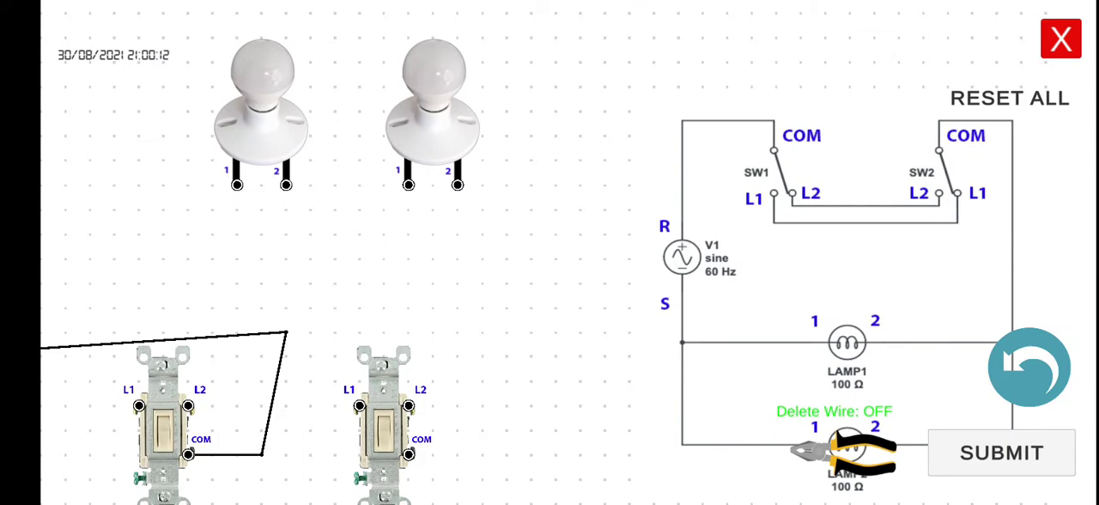
click(791, 230)
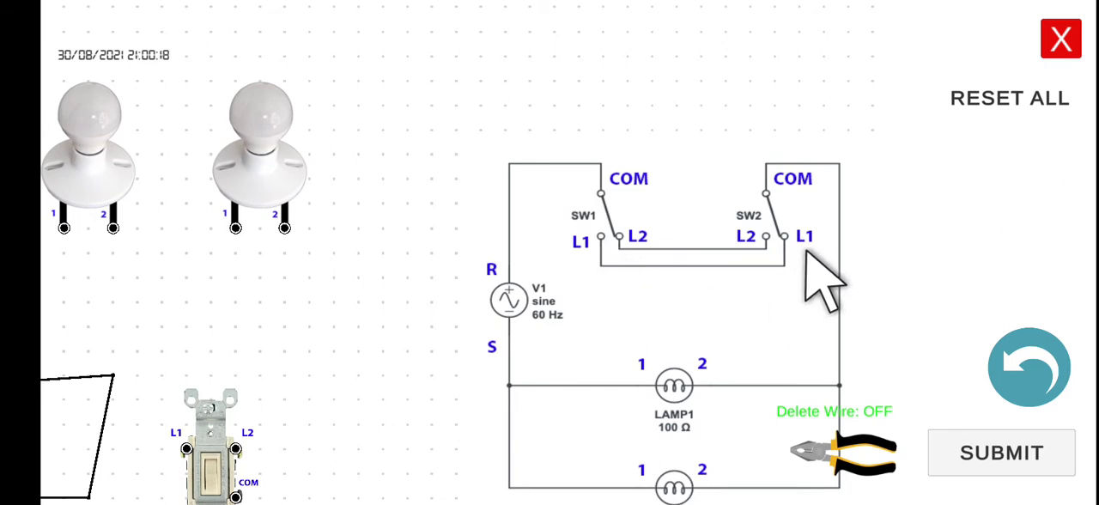
mouse_move(627, 258)
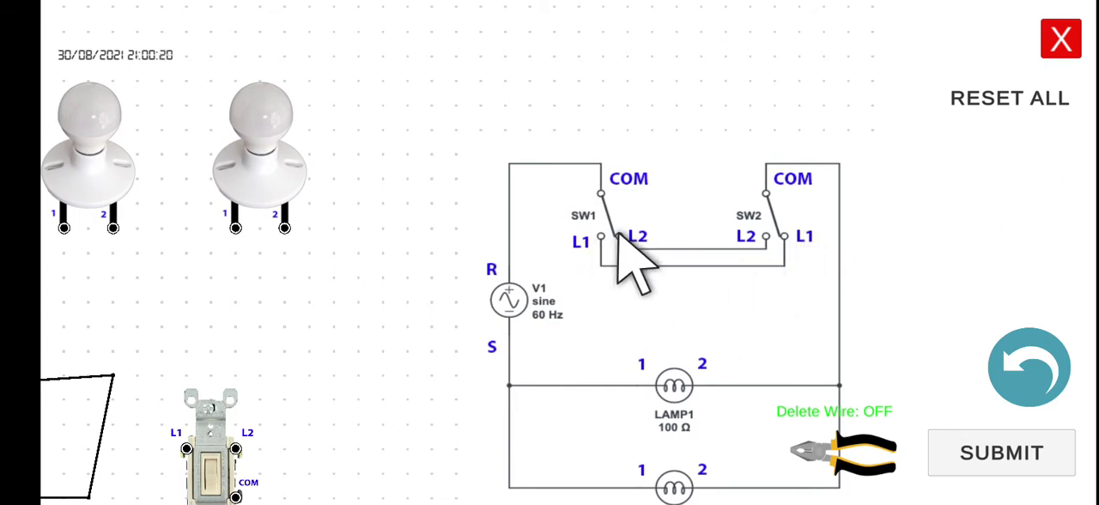
click(763, 236)
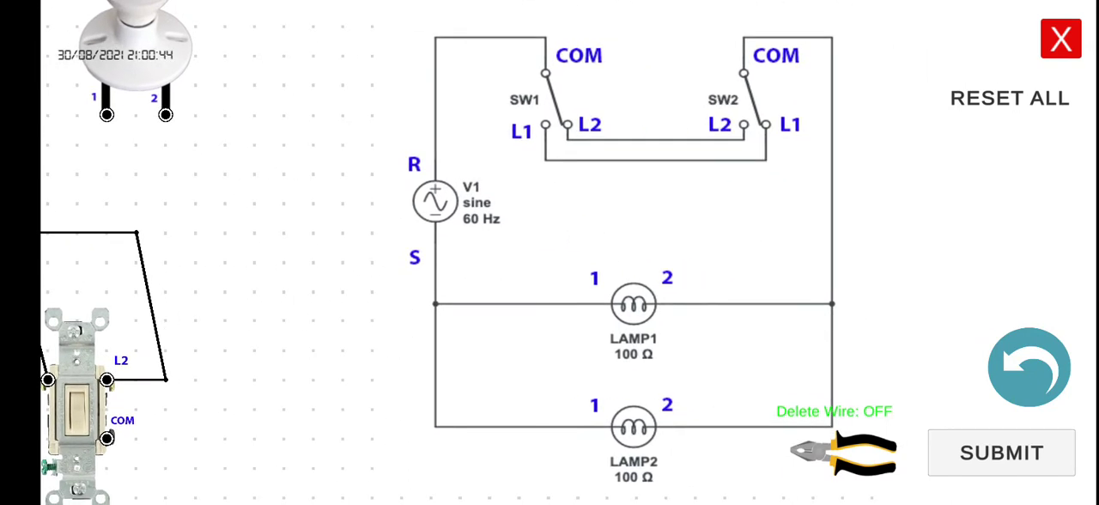
mouse_move(596, 361)
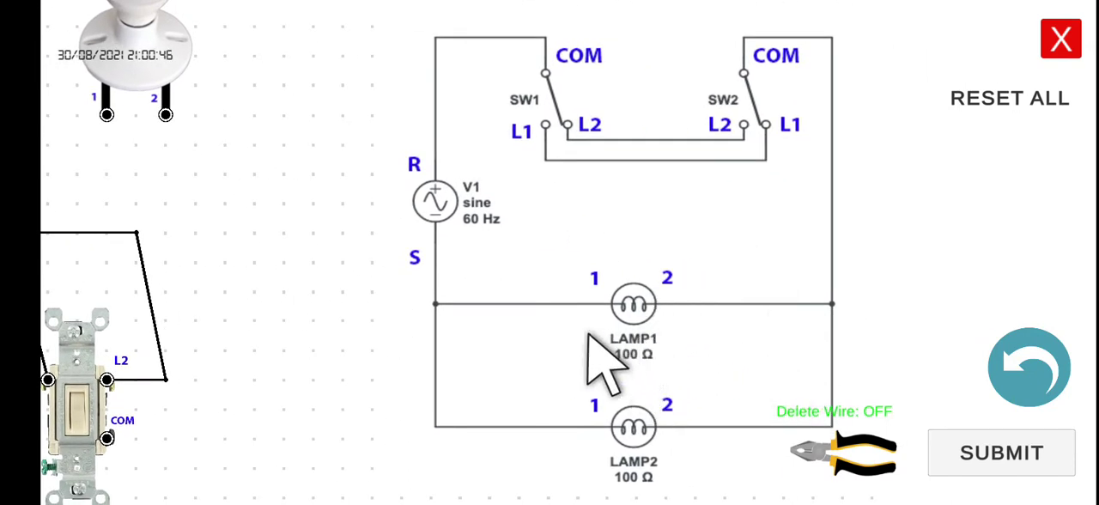
mouse_move(768, 95)
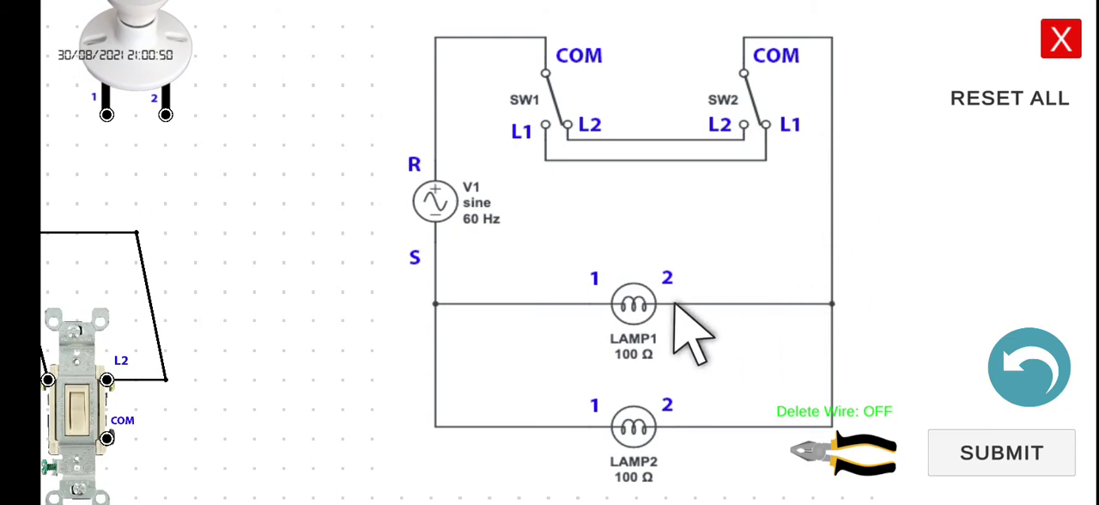
Link the switches' L1 and L2 terminals and wire SW2 COM to bulb 1 terminal 2.
click(668, 302)
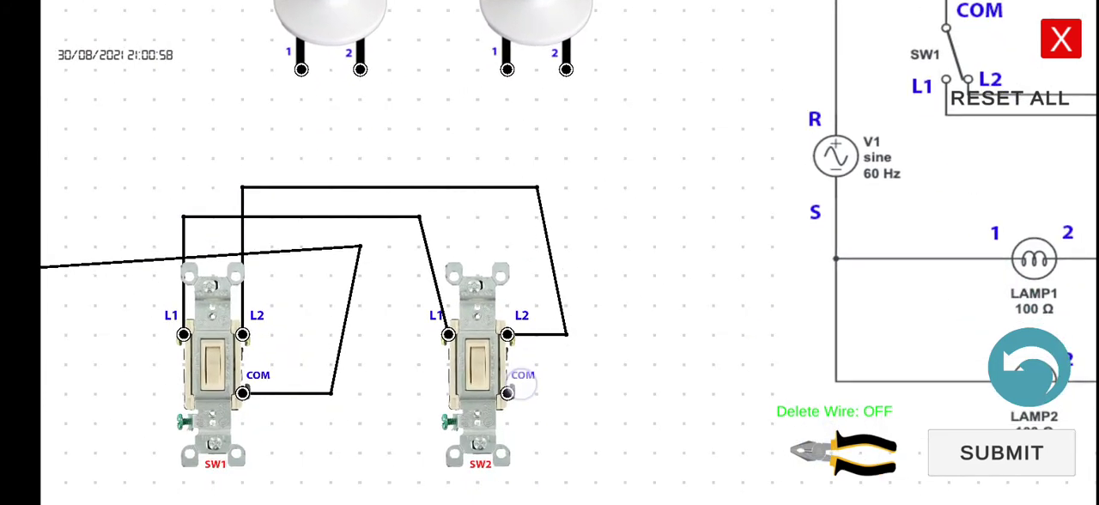
click(506, 393)
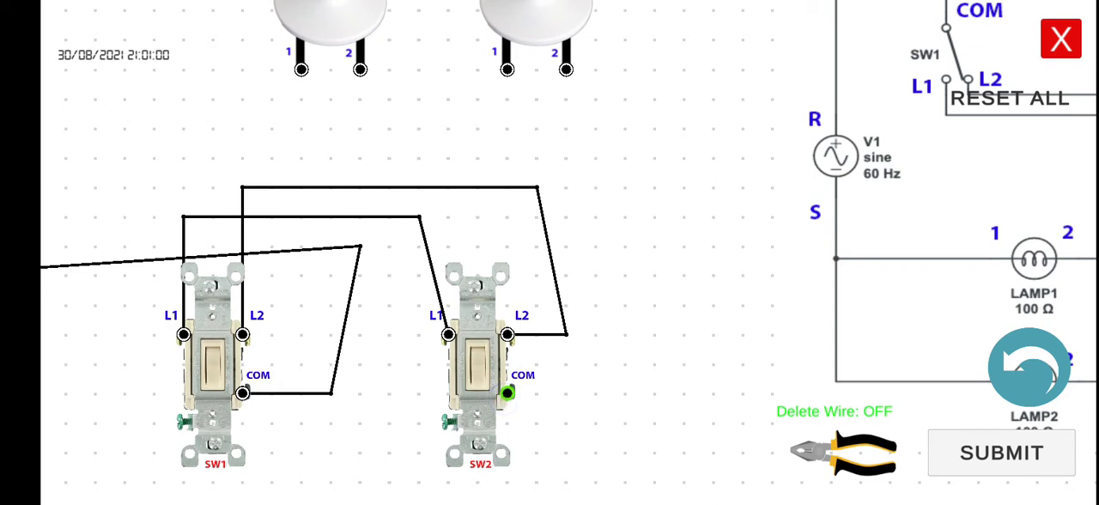
drag(507, 393, 624, 159)
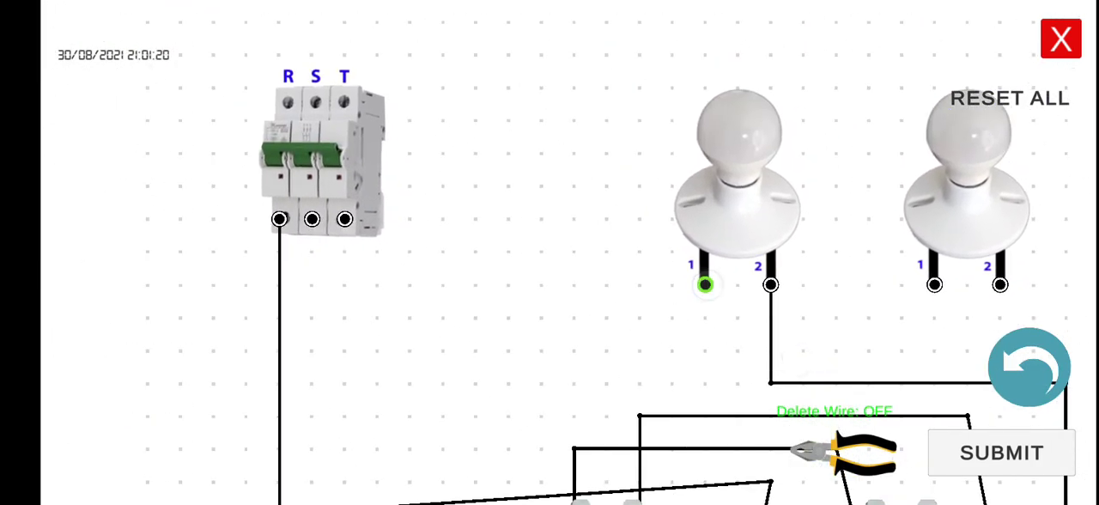
Wire bulb 1's terminal 1 to the breaker's S terminal.
drag(704, 284, 310, 350)
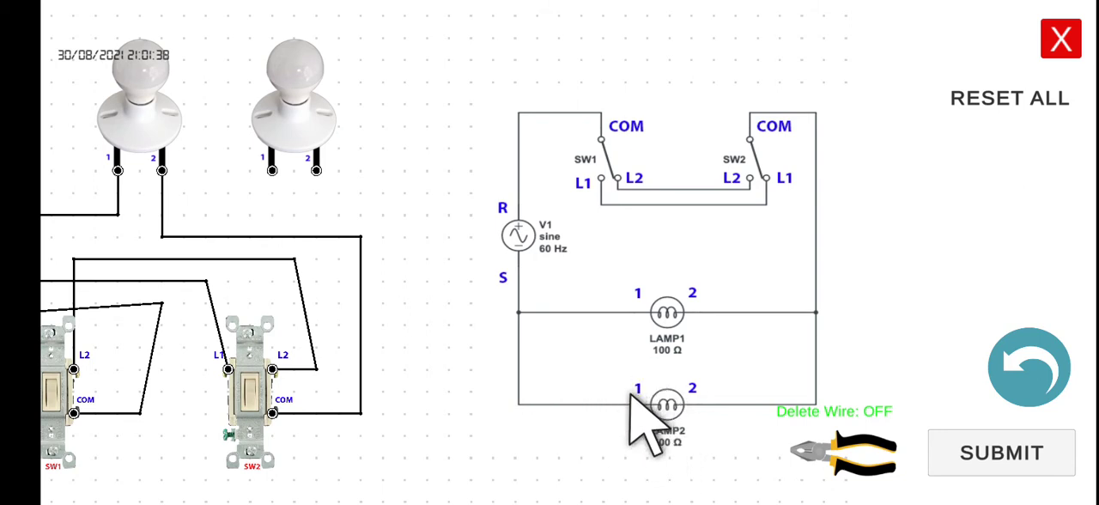
mouse_move(631, 343)
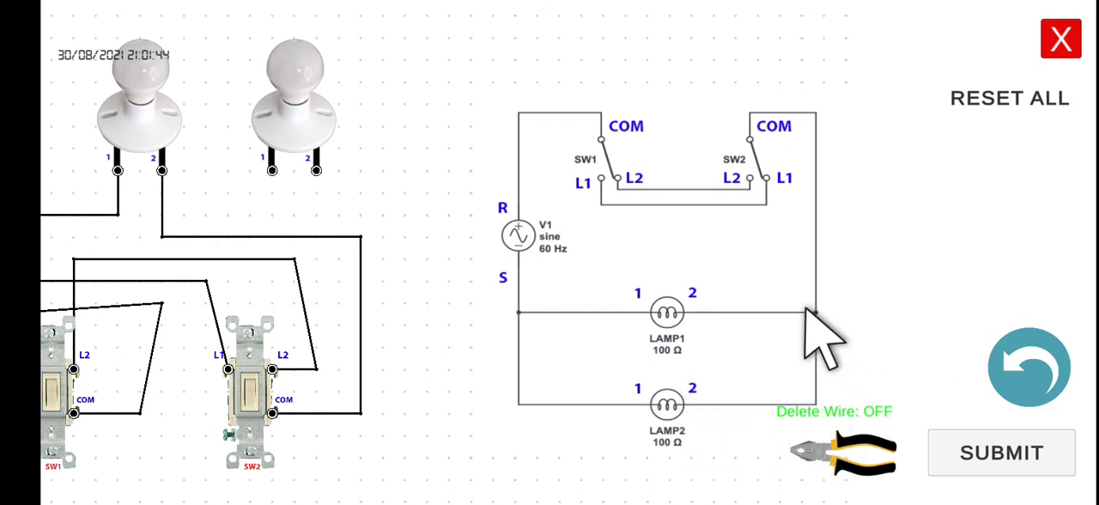
mouse_move(708, 322)
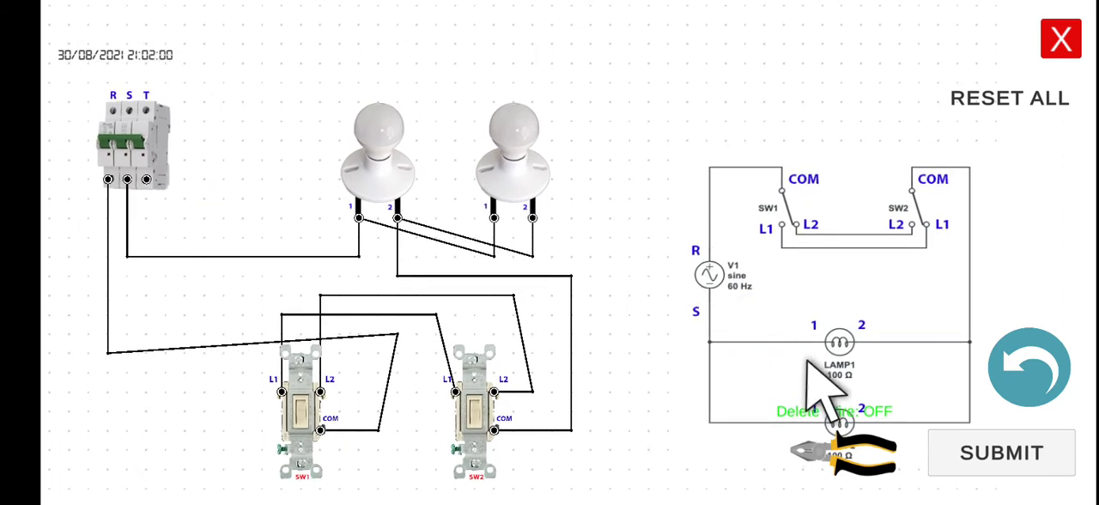
Submit the circuit for grading, earning a 7/7 PASSED score.
click(999, 452)
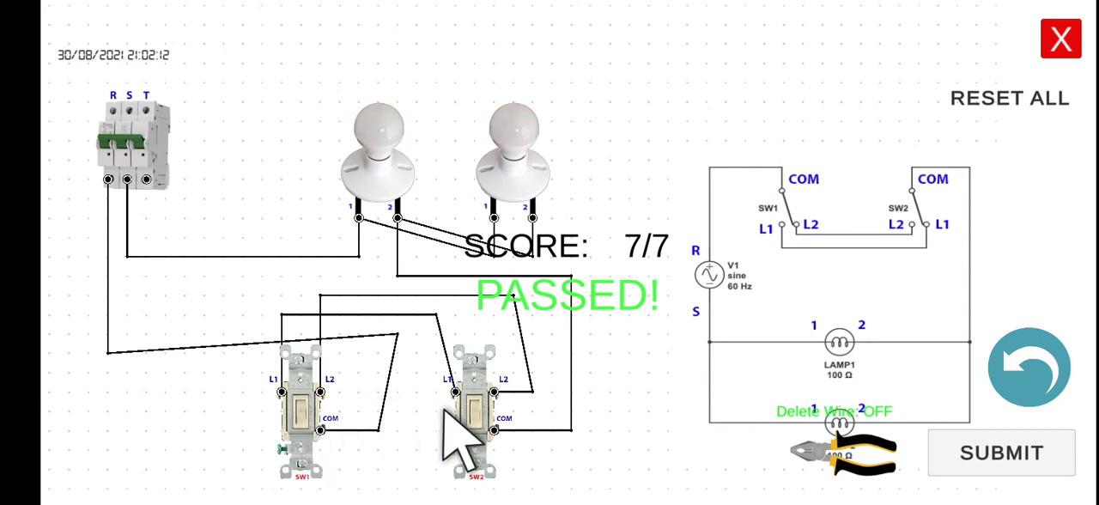